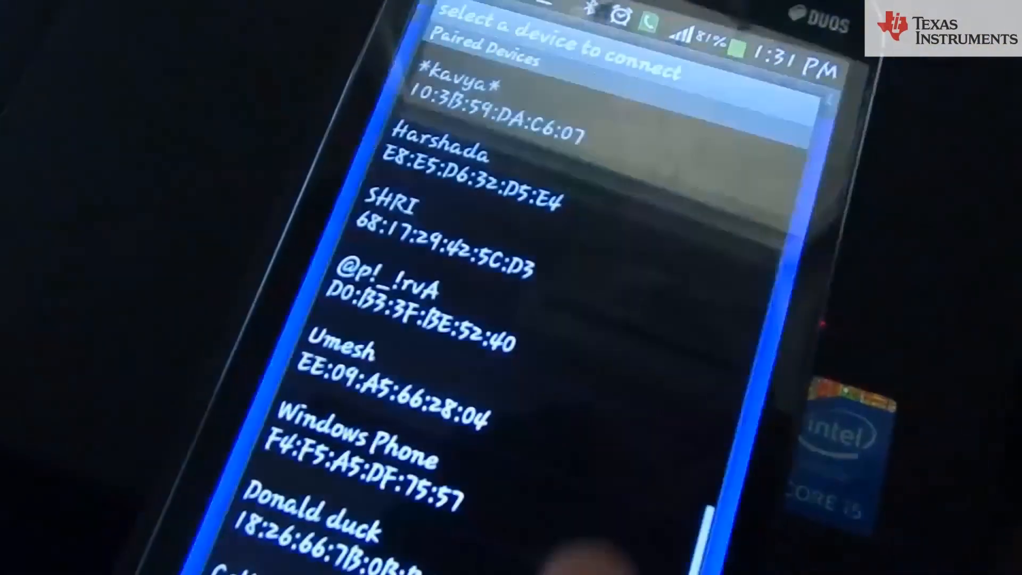
# Scroll the Paired Devices list and select the Bluetooth module to connect
pyautogui.scroll(-3)
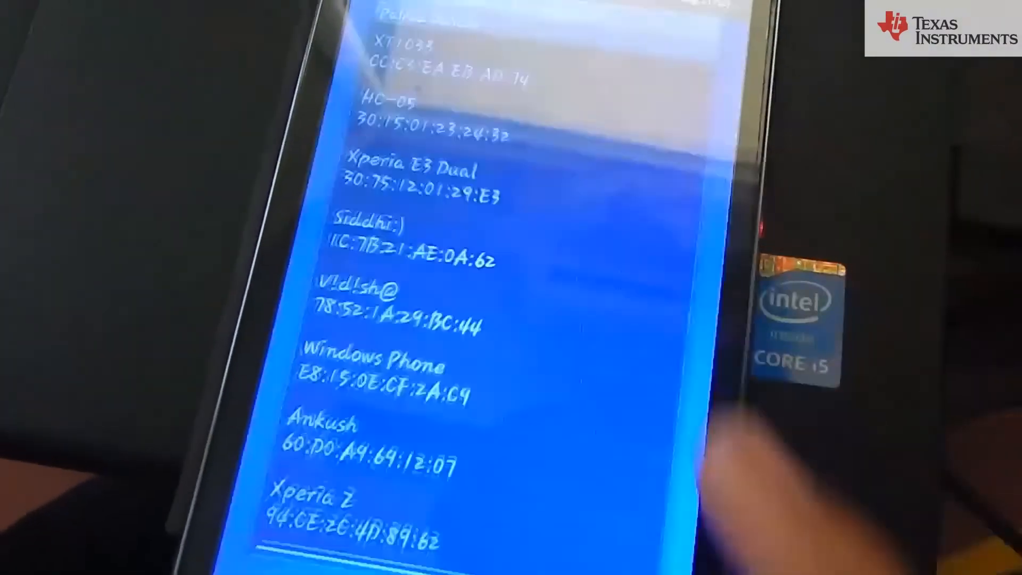
pyautogui.click(391, 104)
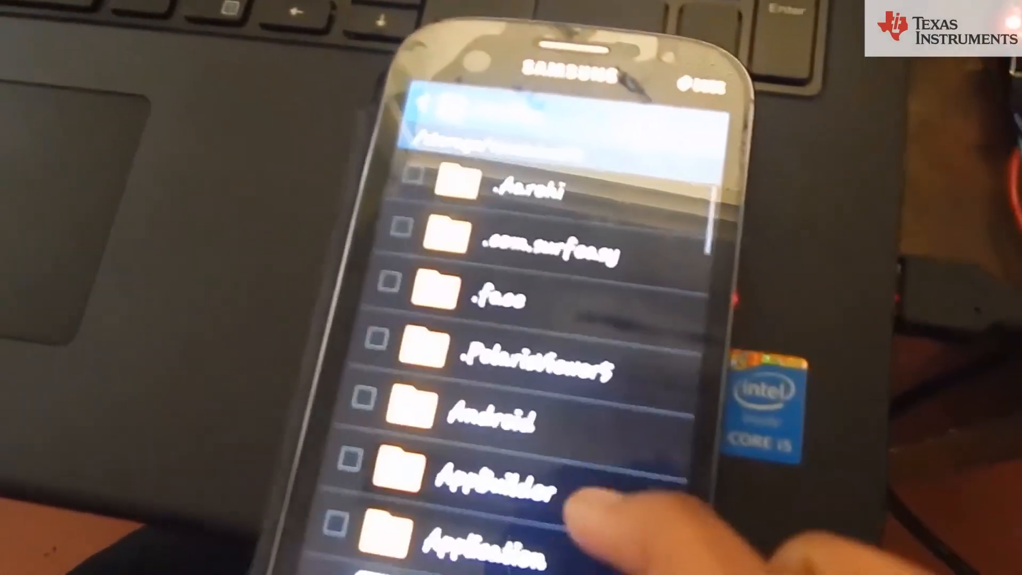
# Browse storage for the log file and choose 'Show the Data in Line Graph'
pyautogui.scroll(-3)
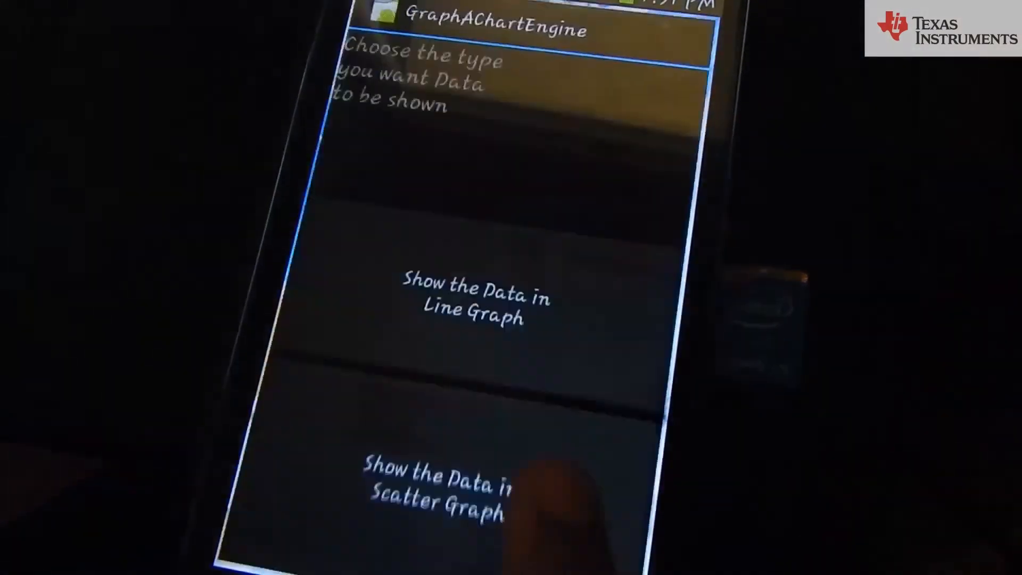
pyautogui.click(474, 296)
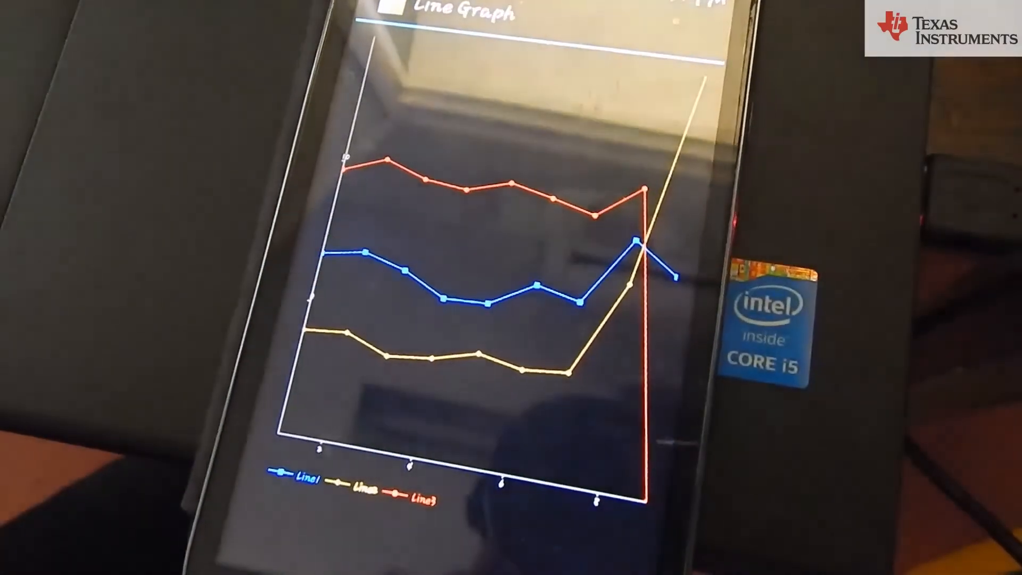